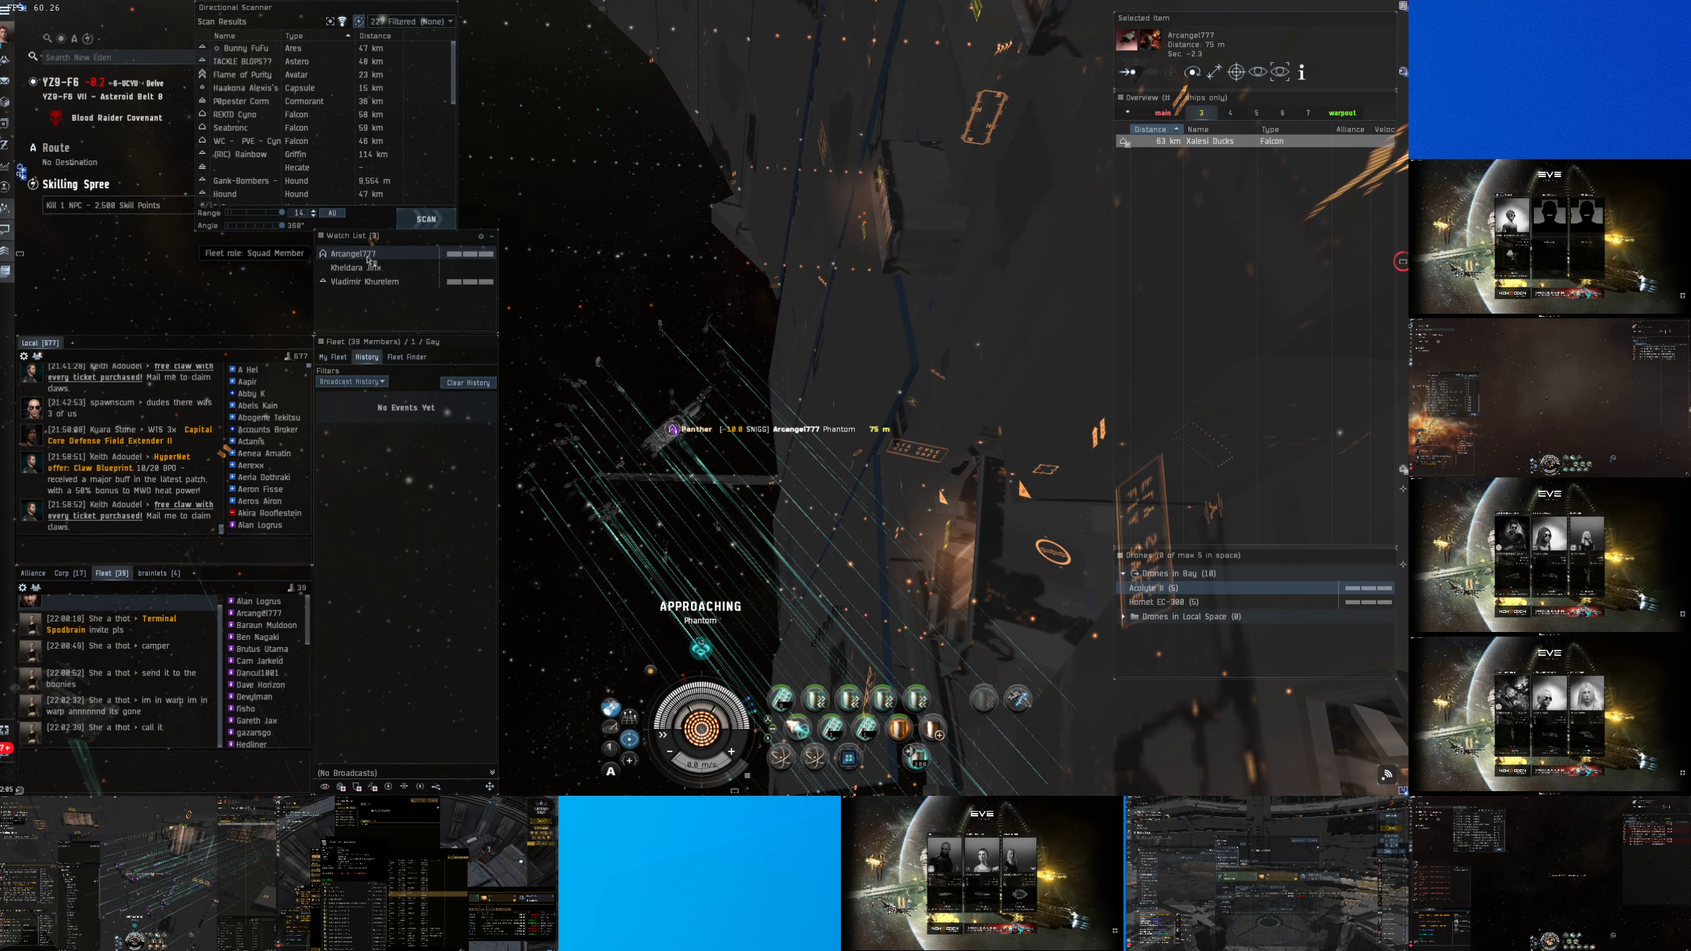
- Warp to Moon 17 in Y-OMTZ where the Thanatos carrier appears on the overview
{"action": "right_click", "coordinate": [354, 253]}
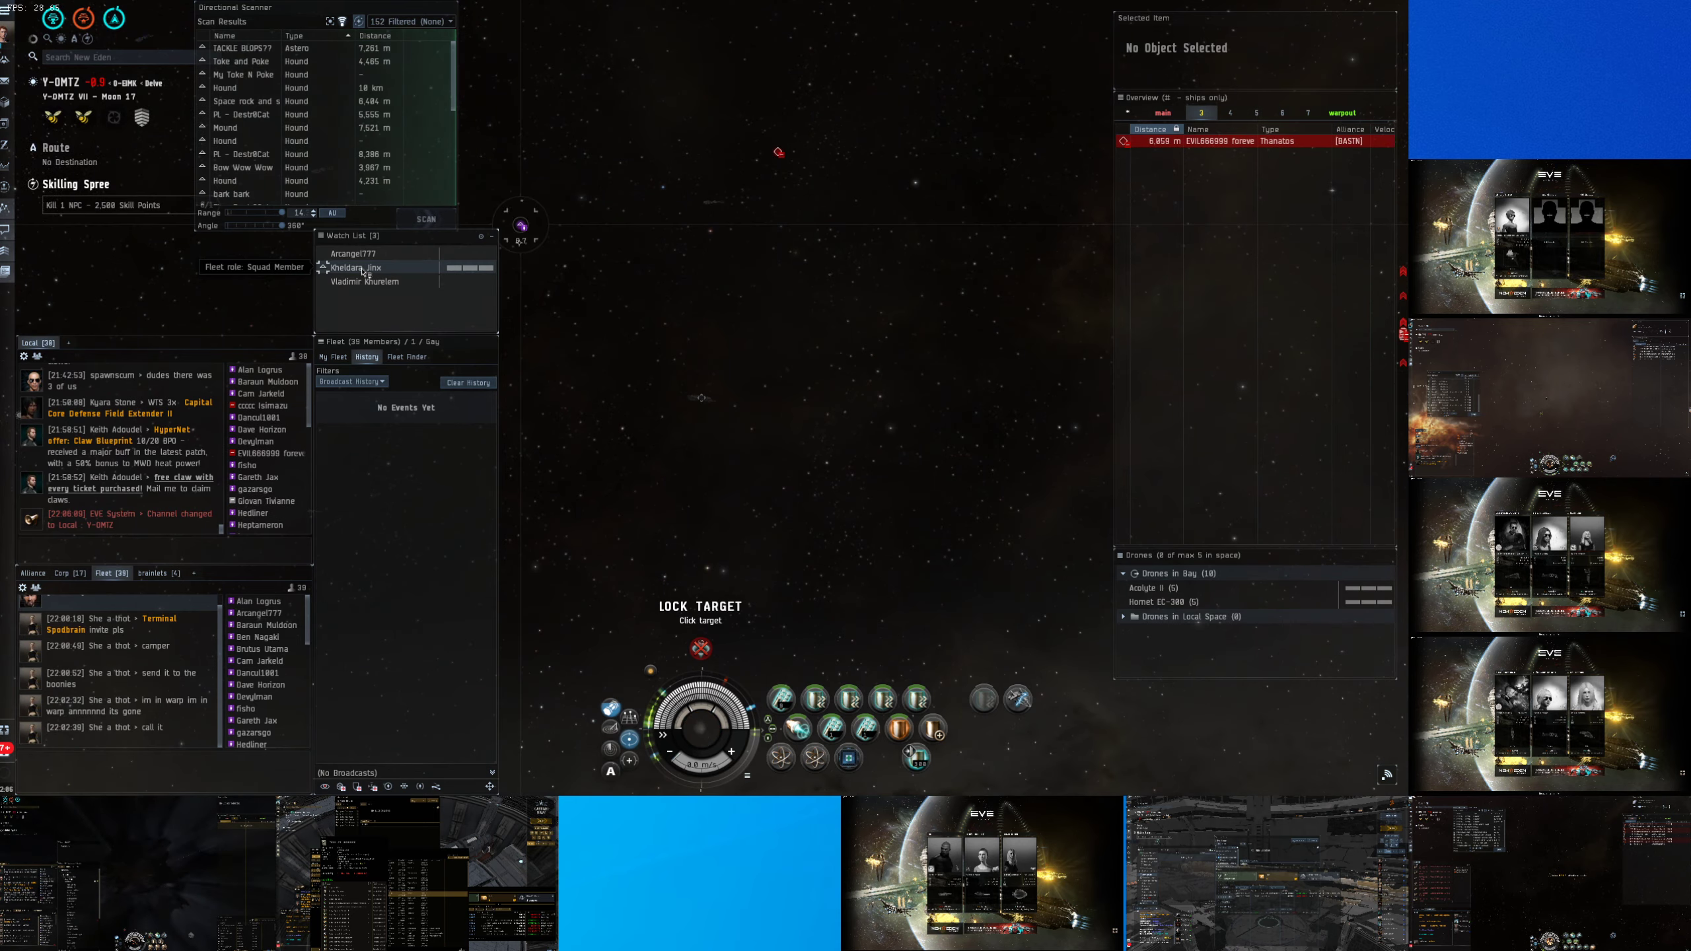
- Target the Thanatos carrier and engage it with the fleet until it dies
{"action": "left_click", "coordinate": [1241, 140]}
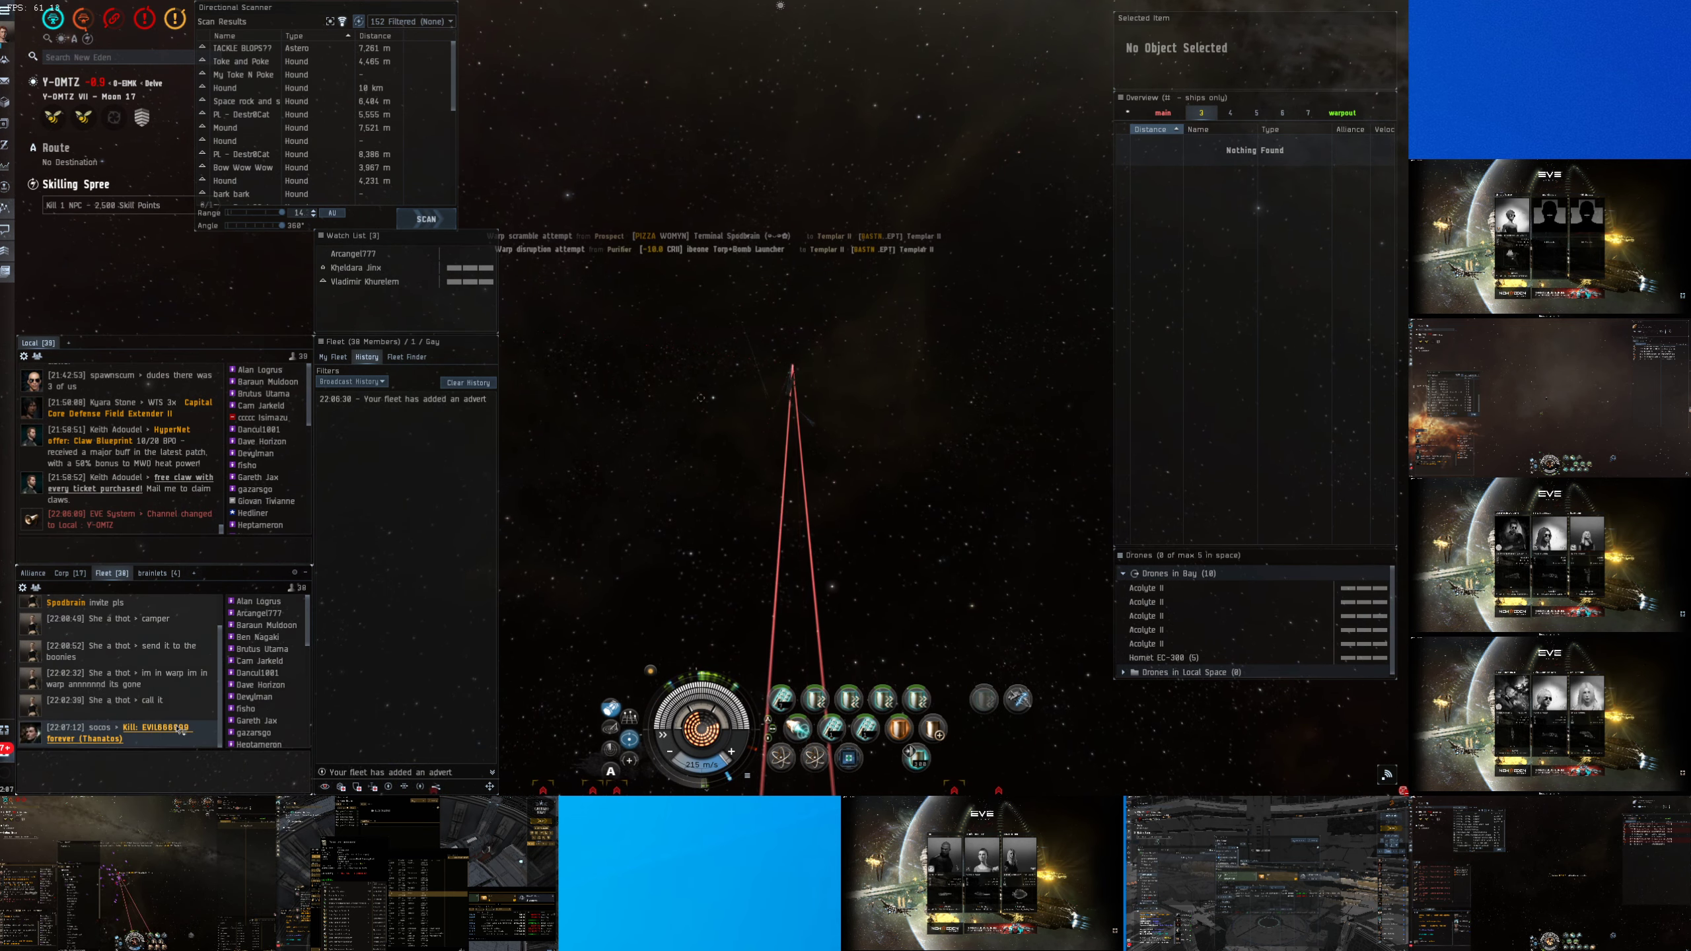
- Review the Thanatos kill report from fleet chat: involved parties, fitting, cargo and 1.68 billion ISK worth
{"action": "left_click", "coordinate": [156, 732]}
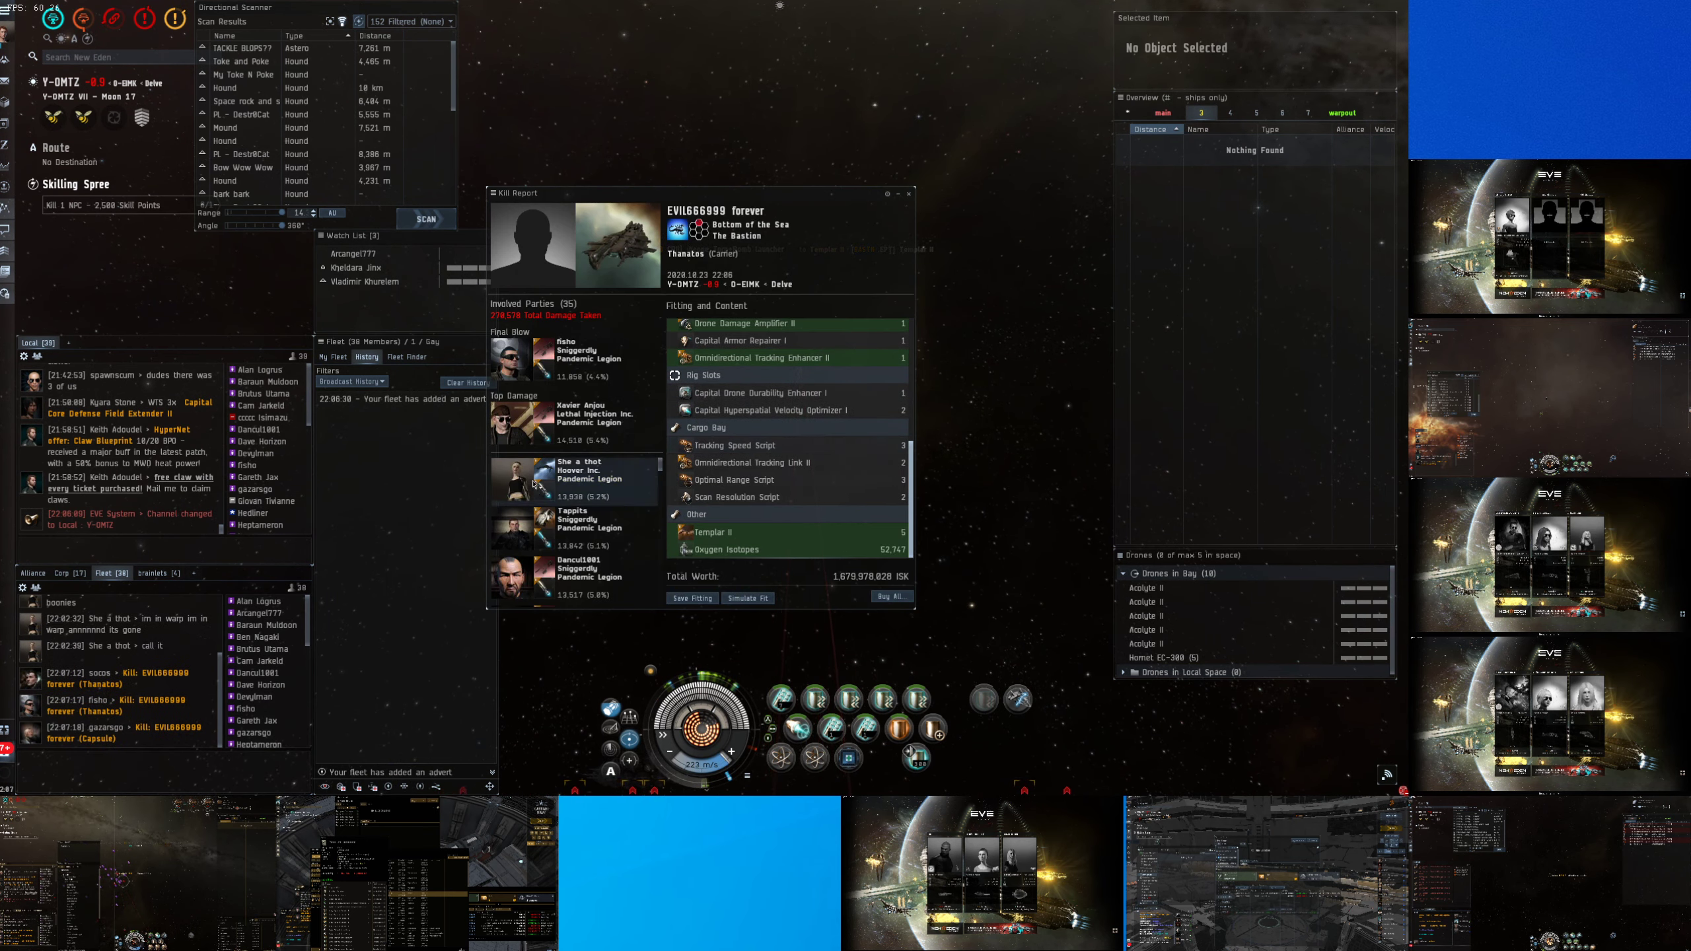
{"action": "left_click", "coordinate": [913, 193]}
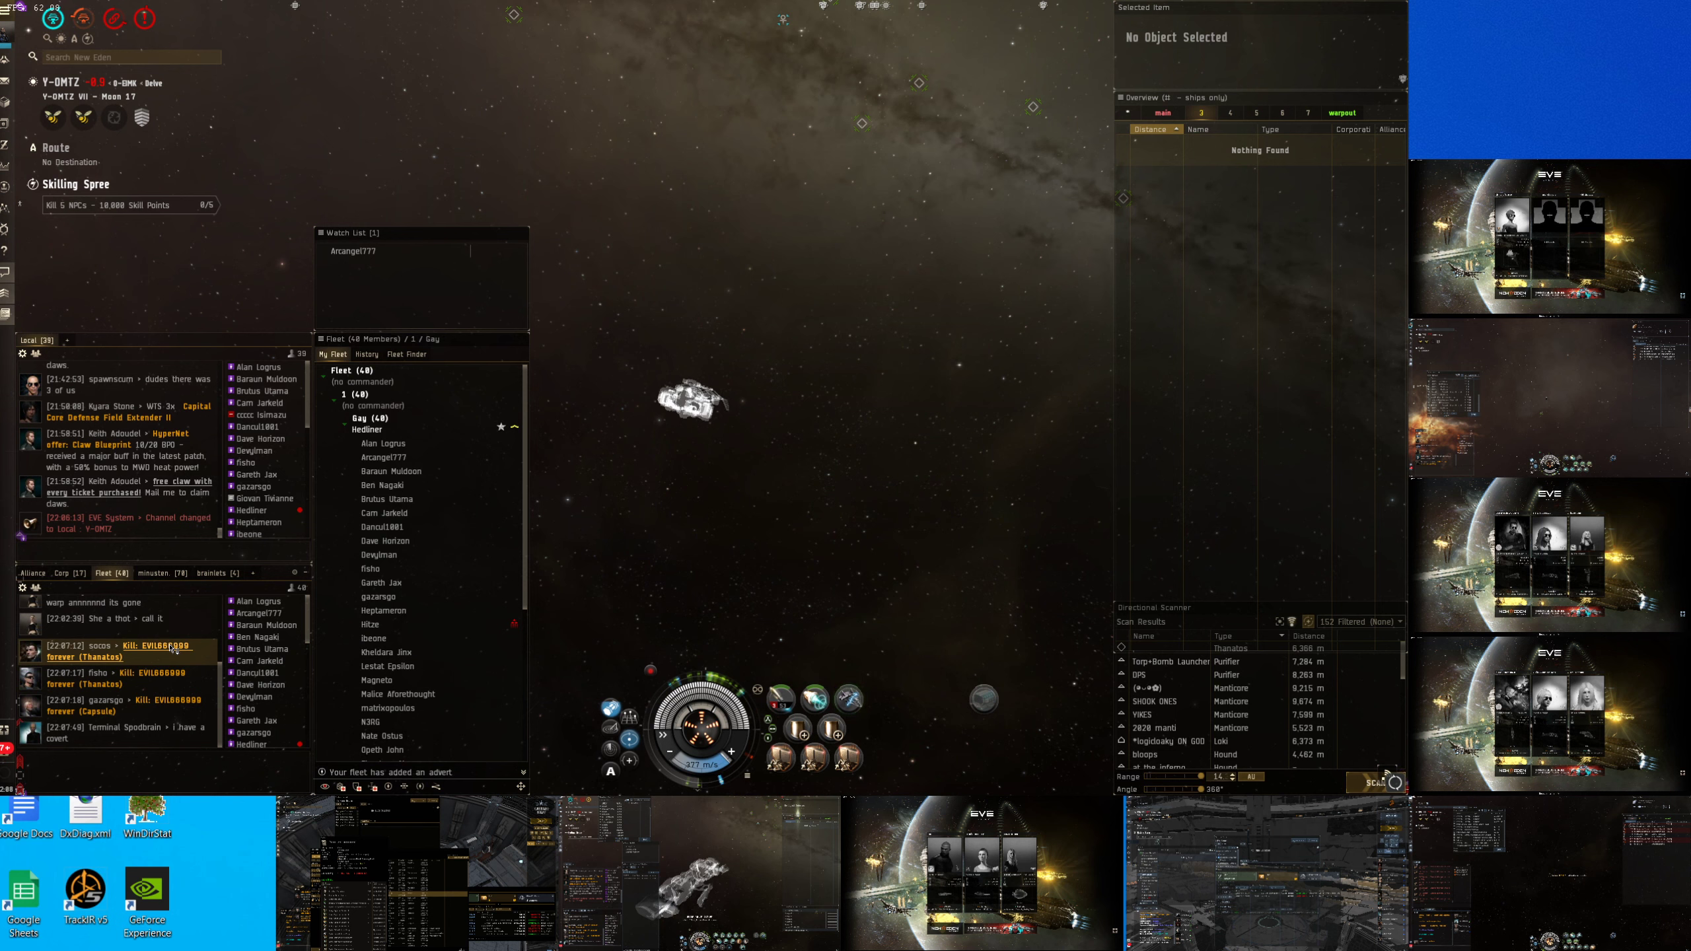
{"action": "left_click", "coordinate": [114, 651]}
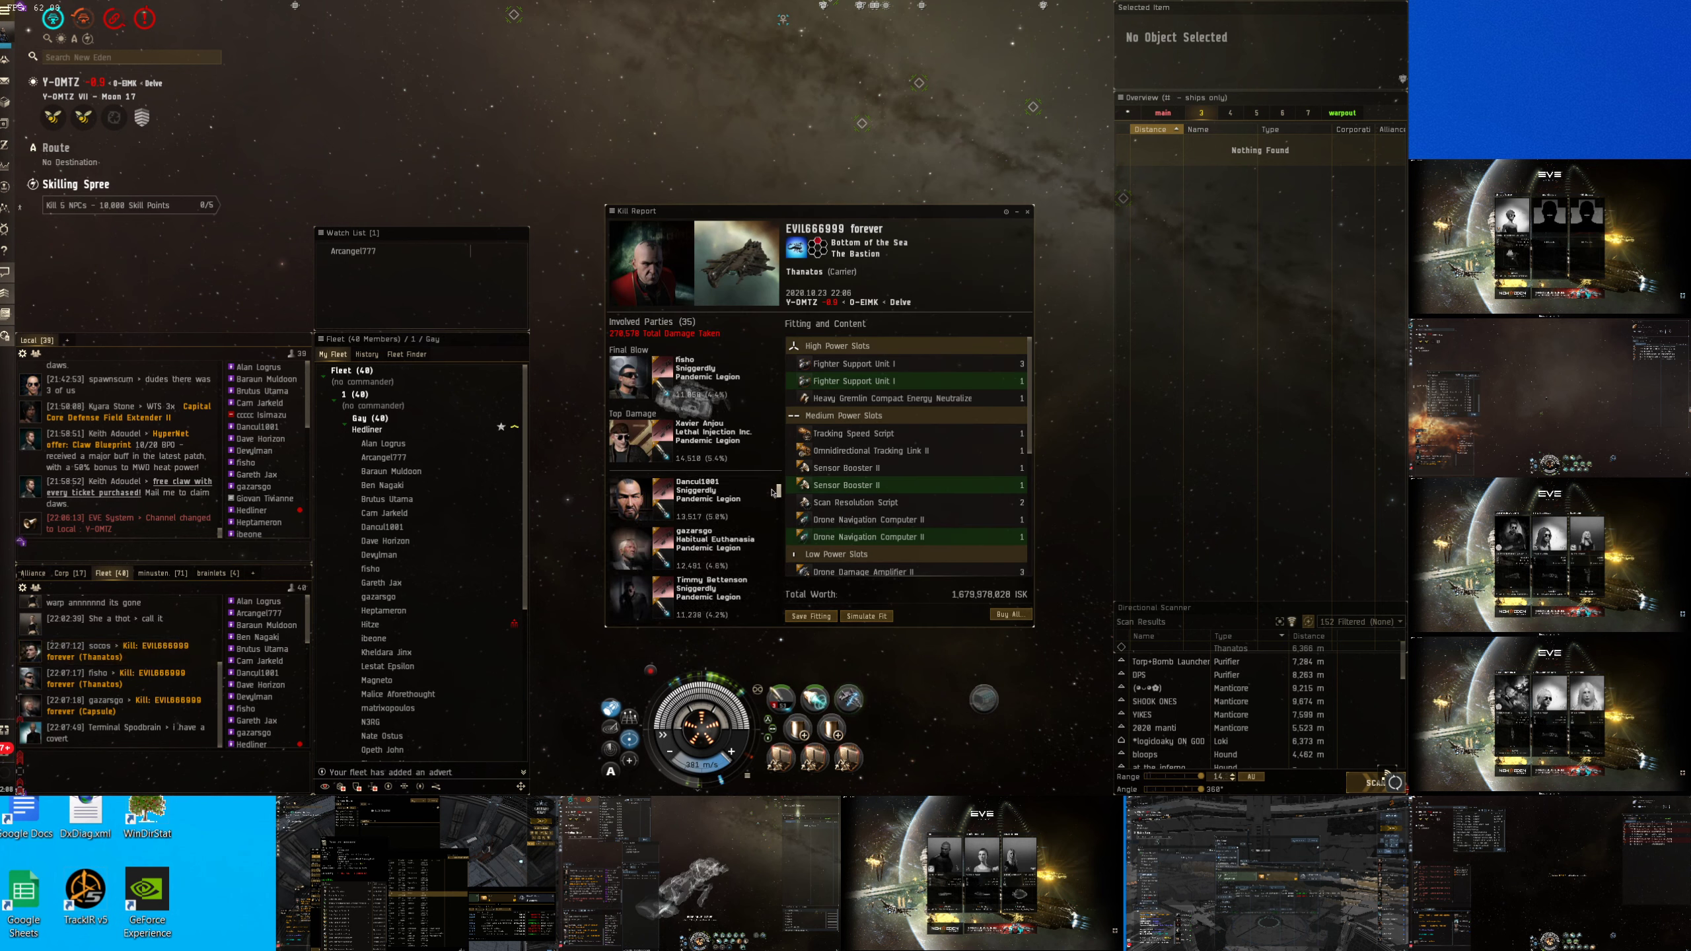